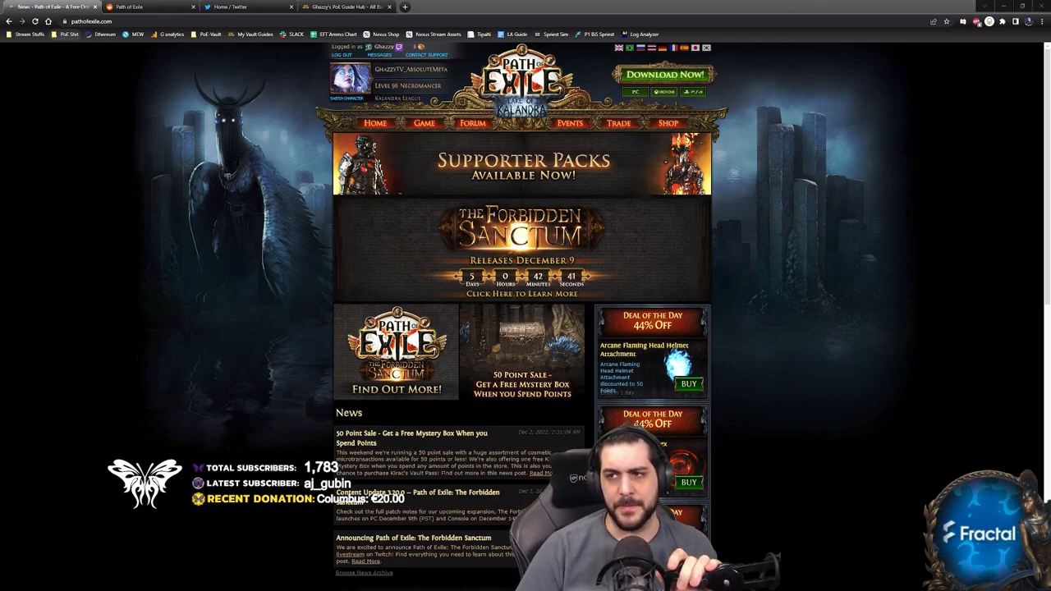
# Switch to the SRS Low Budget build to show its equipped gear and jewels
pyautogui.click(492, 7)
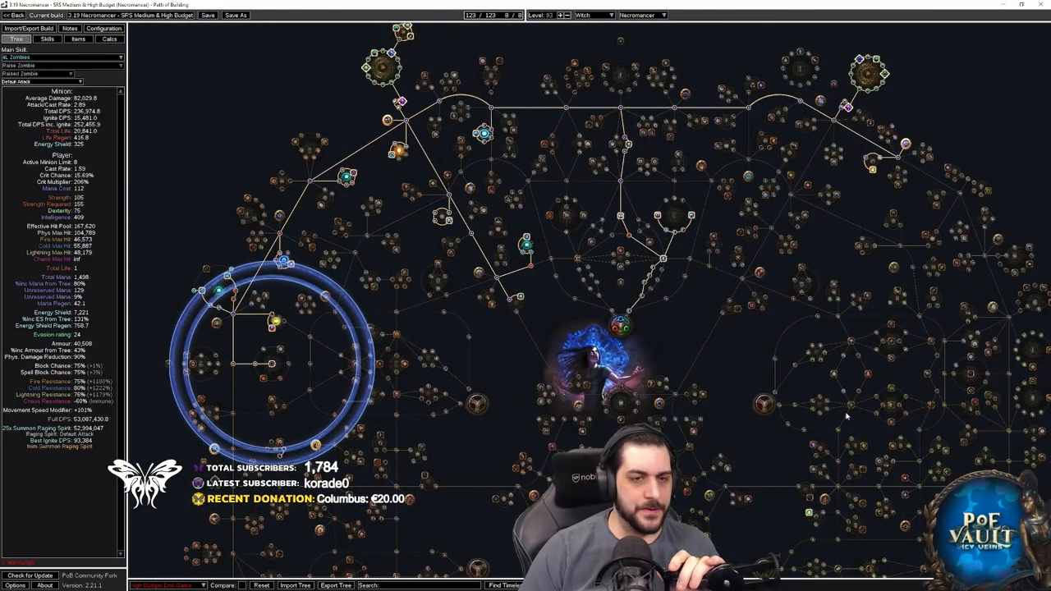
pyautogui.moveTo(492, 407)
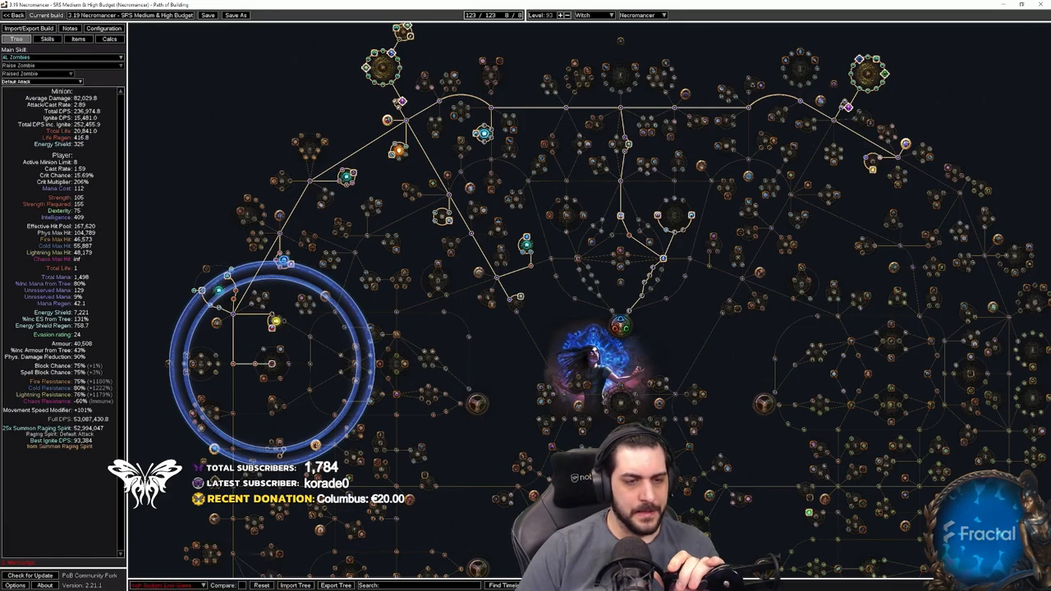
pyautogui.click(486, 15)
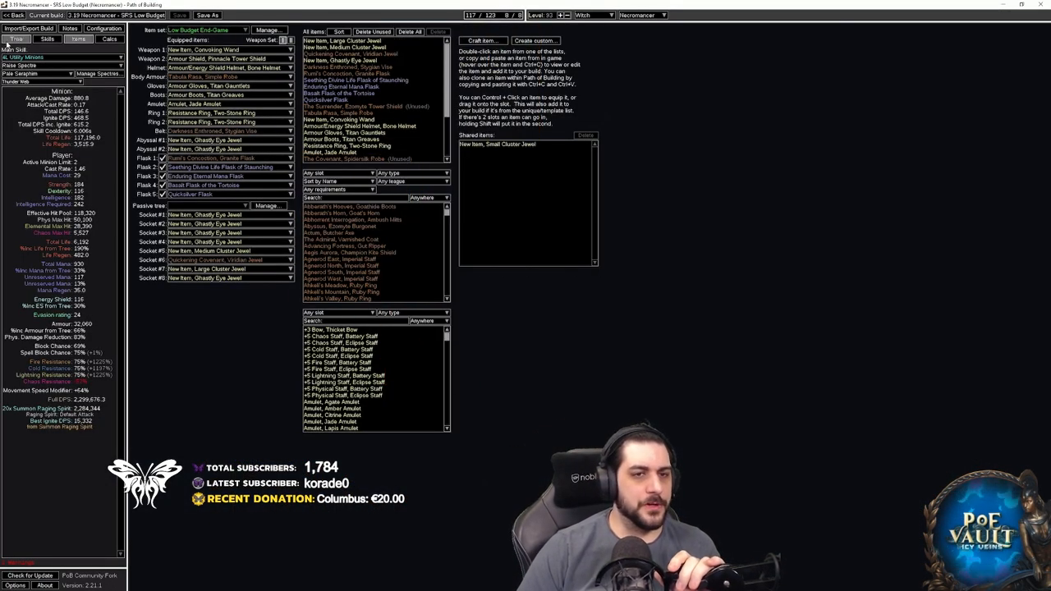
# Show the low-budget passive tree, zooming into minion notables like Lord of the Dead
pyautogui.click(16, 38)
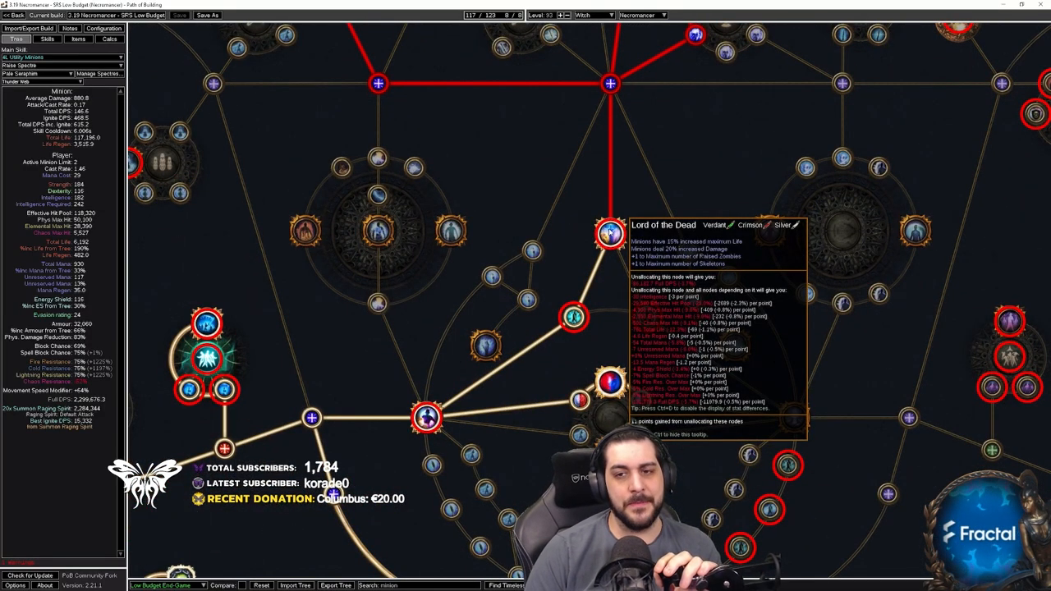
pyautogui.scroll(-3)
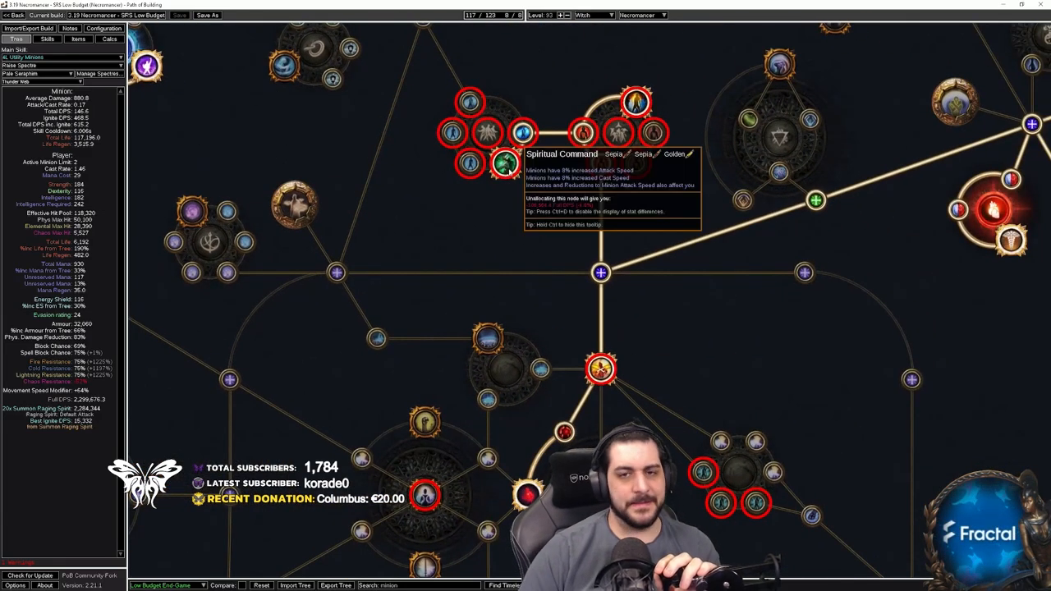
pyautogui.moveTo(636, 131)
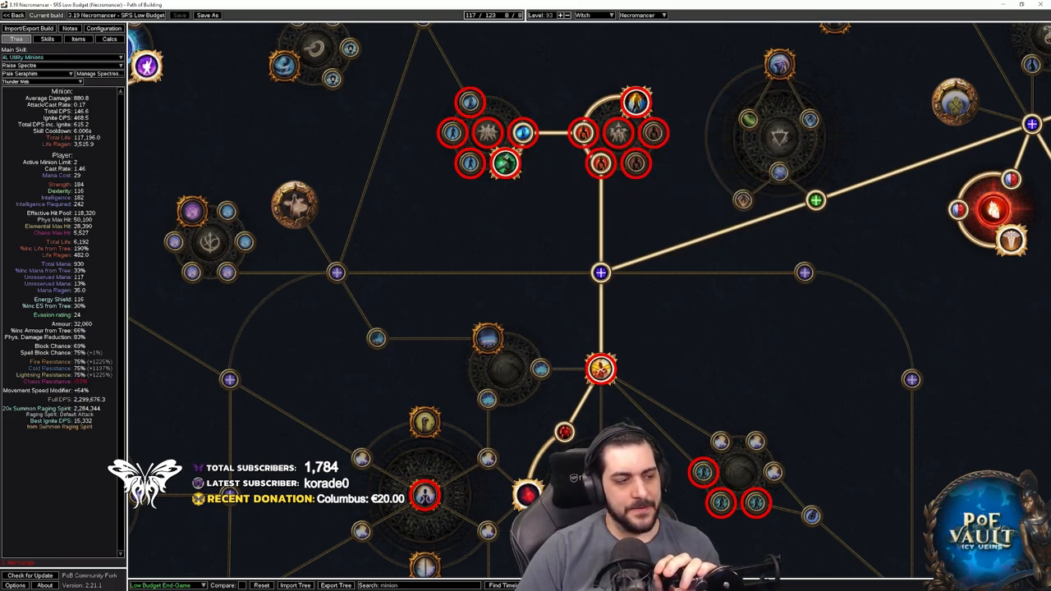
pyautogui.scroll(-3)
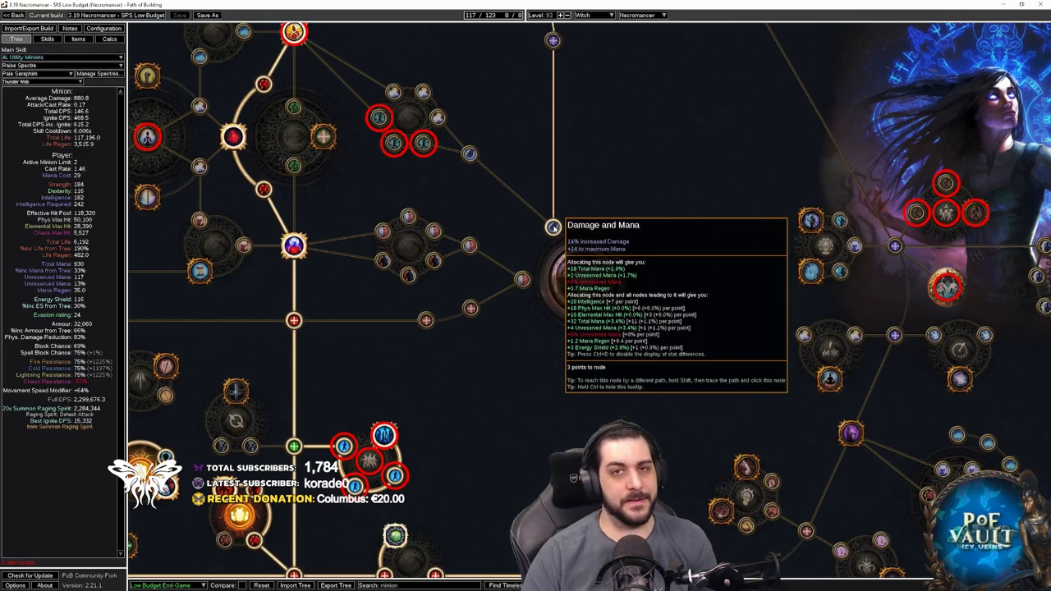
pyautogui.scroll(-3)
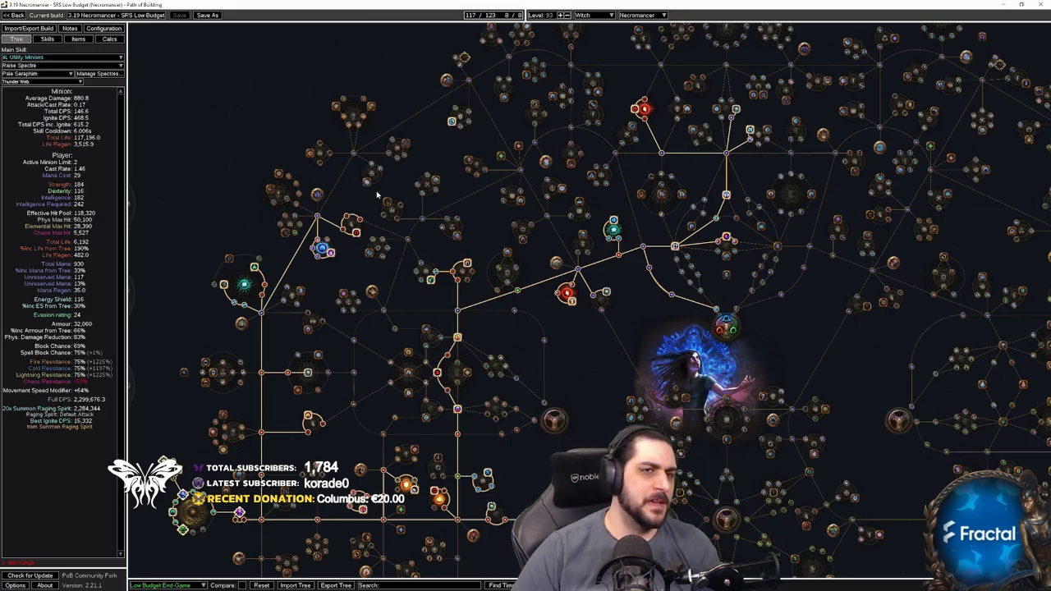
pyautogui.scroll(-3)
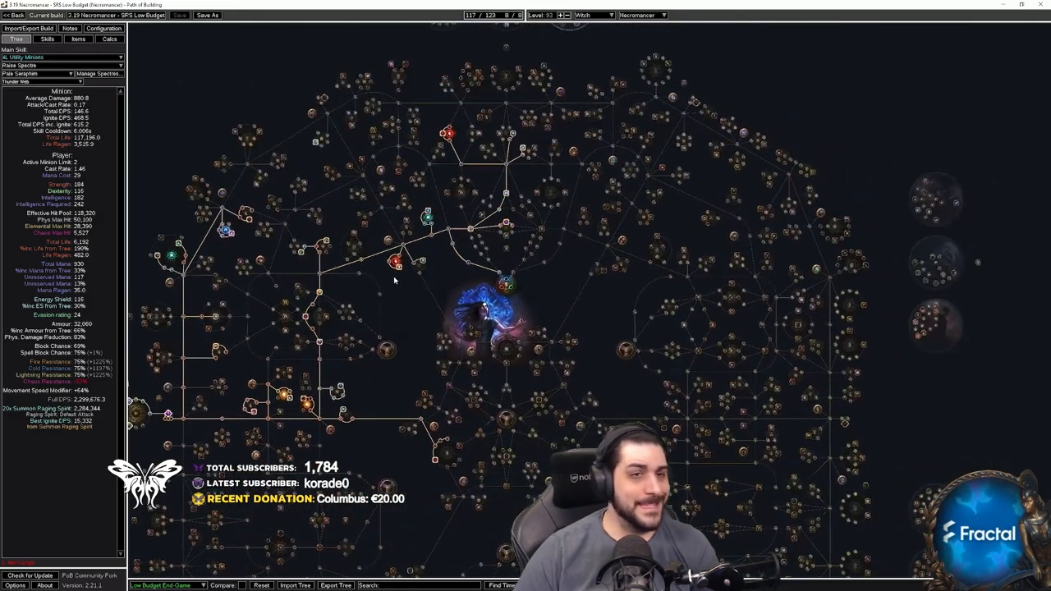
# View the Calcs page's Summon Raging Spirit damage and defence breakdowns
pyautogui.click(109, 39)
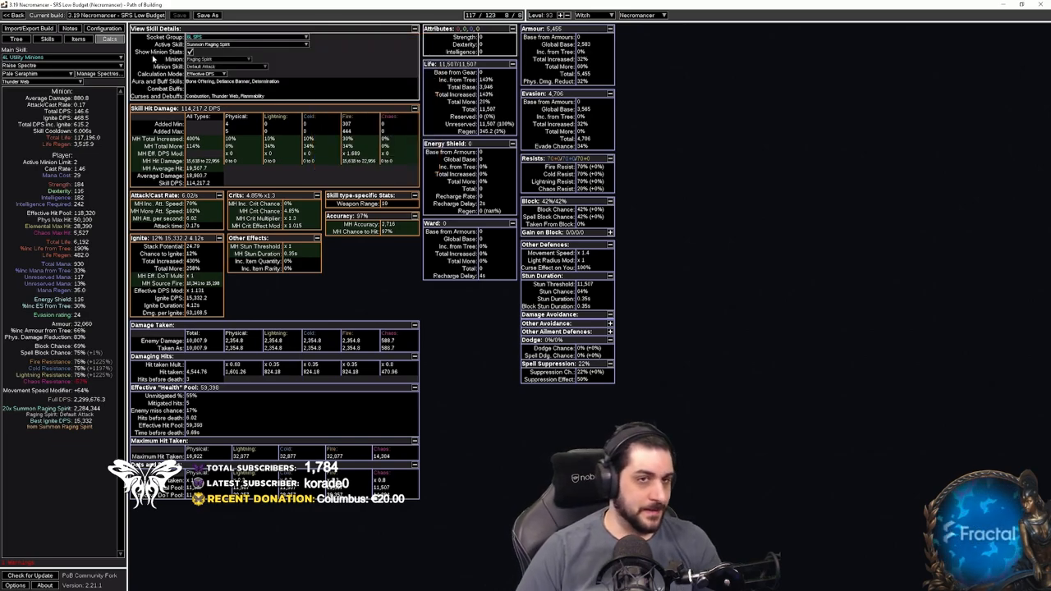
pyautogui.moveTo(190, 52)
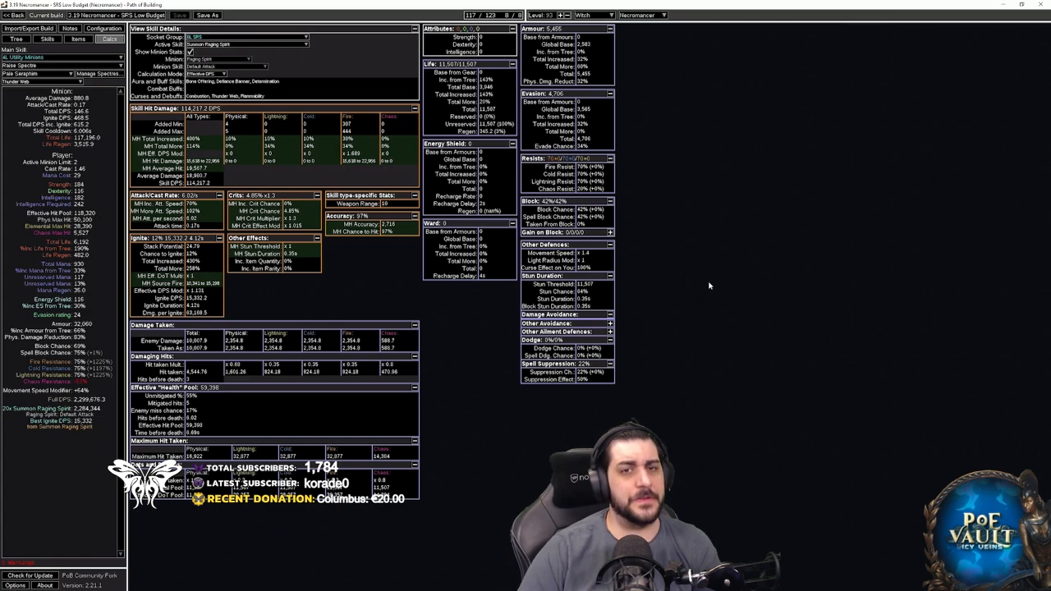
pyautogui.moveTo(579, 108)
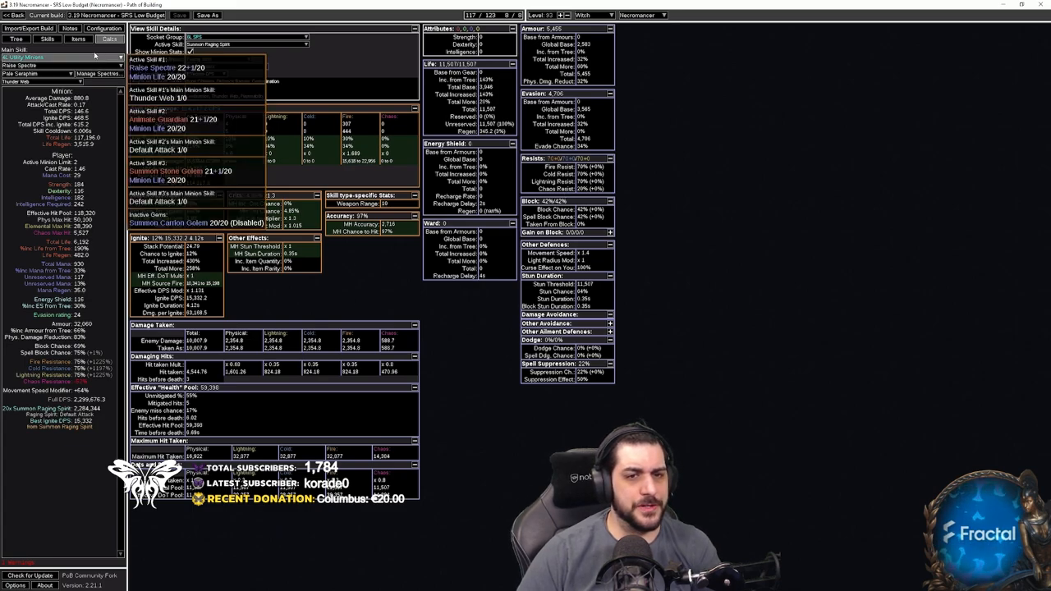
pyautogui.click(215, 52)
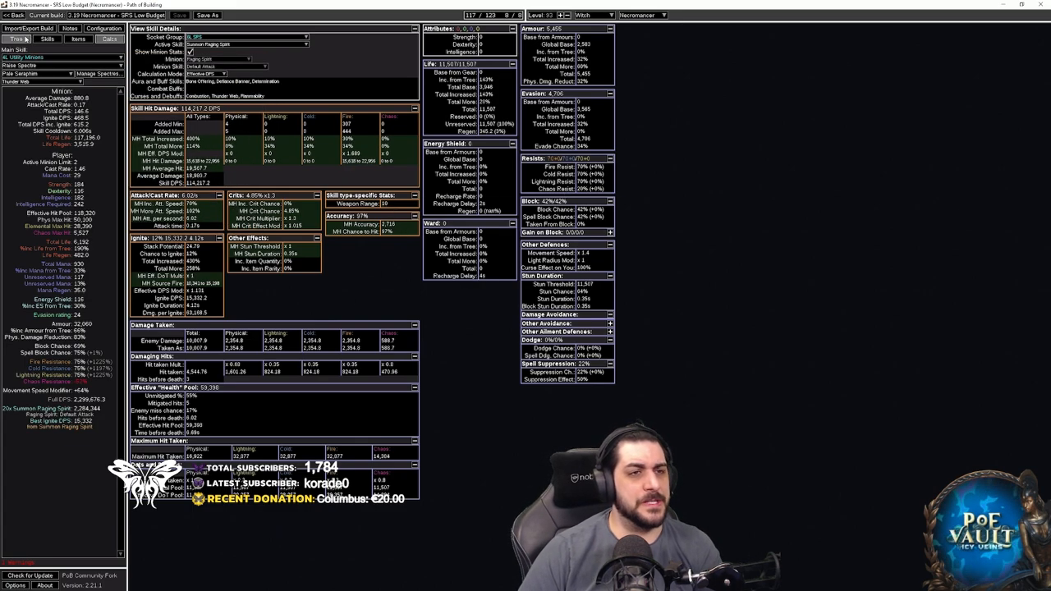
# Allocate a Minion Offence Mastery on the low-budget tree, reaching 118 points
pyautogui.click(16, 38)
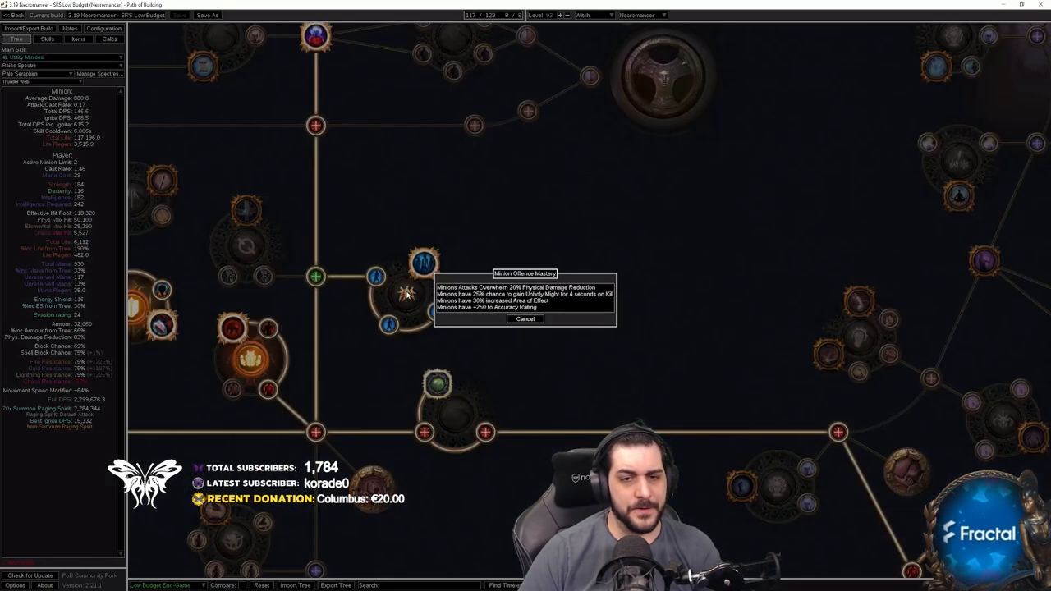
pyautogui.moveTo(509, 308)
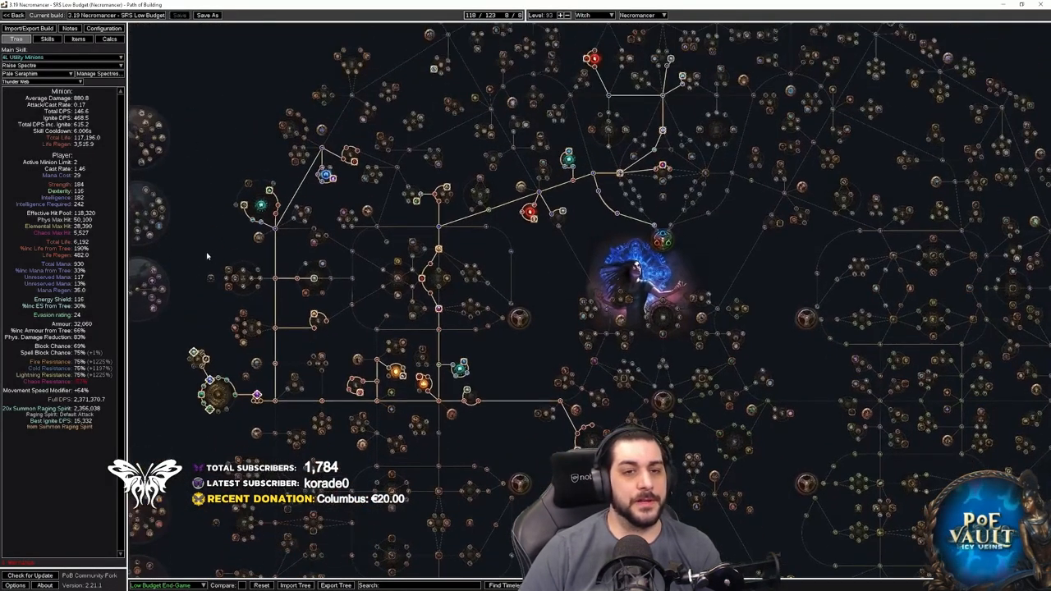
pyautogui.click(78, 39)
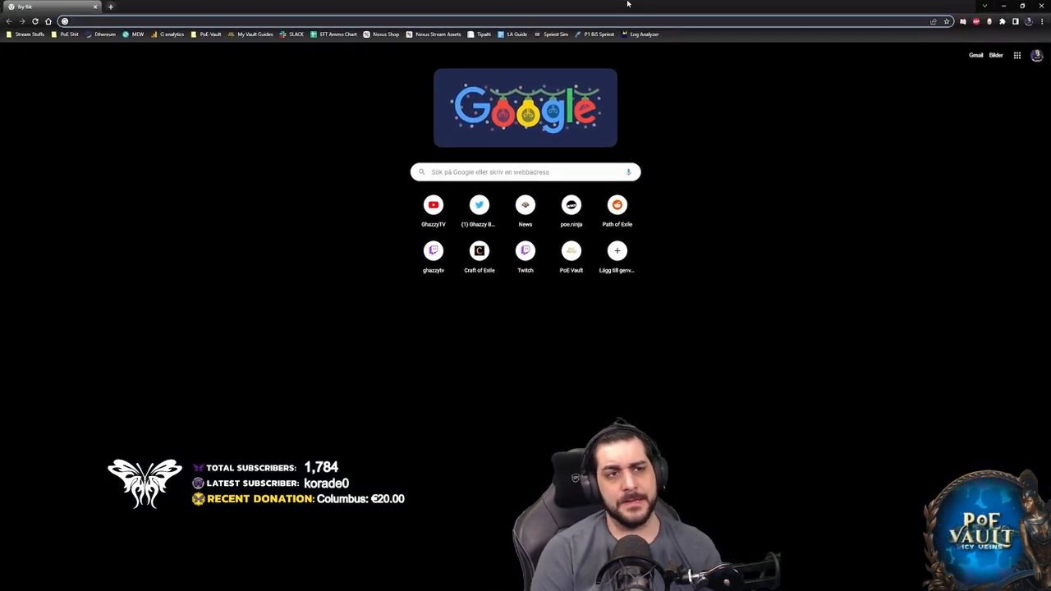
# Search 'poedb summon raging spirit' and open the PoEDB Summon Raging Spirit page
pyautogui.write('poedb summon raging spirit')
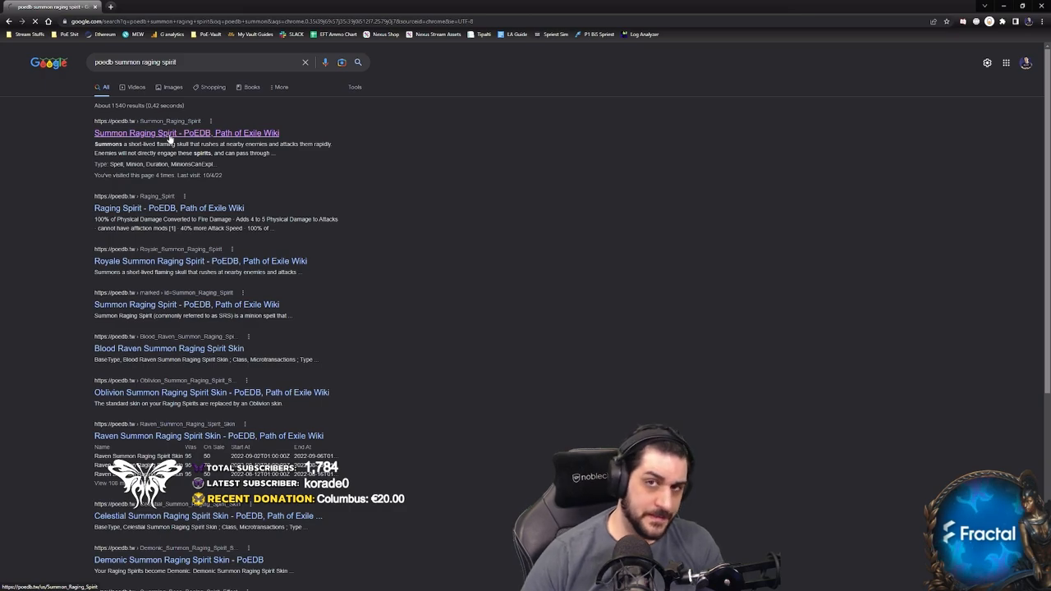
pyautogui.click(185, 133)
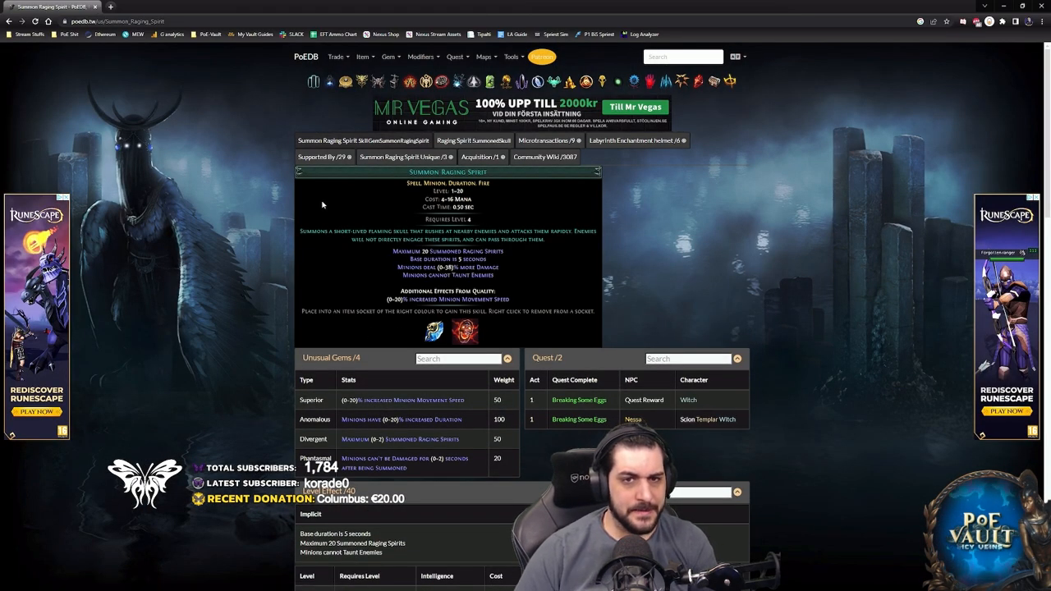
pyautogui.click(473, 140)
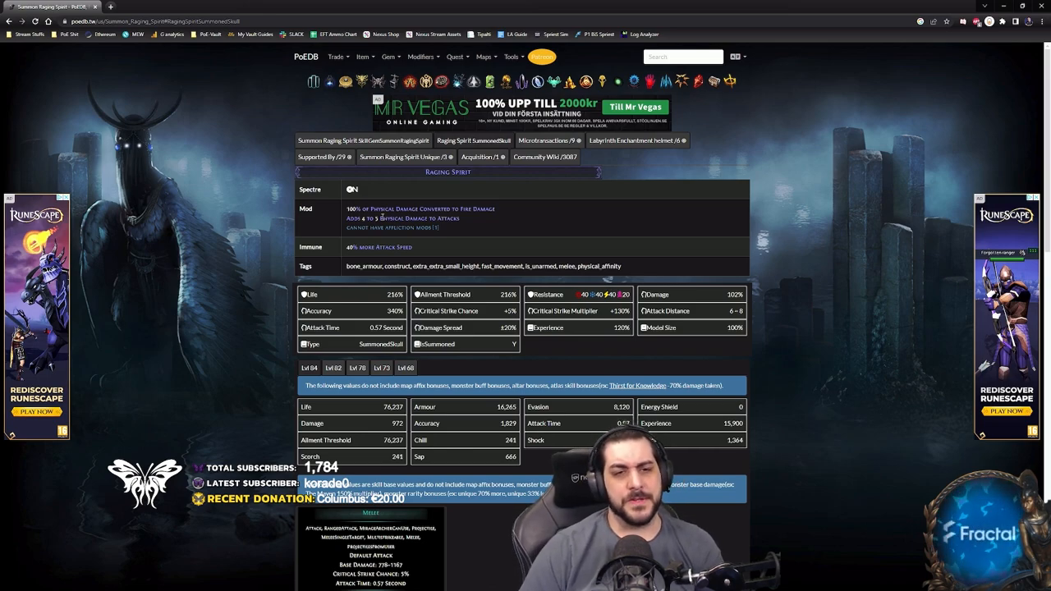
pyautogui.doubleClick(369, 207)
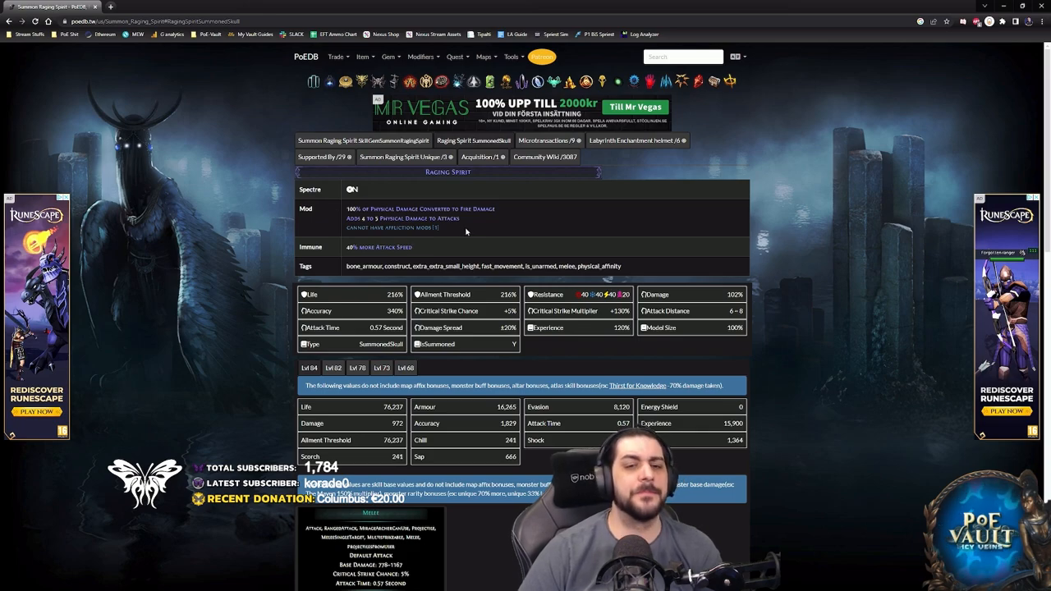
pyautogui.scroll(-3)
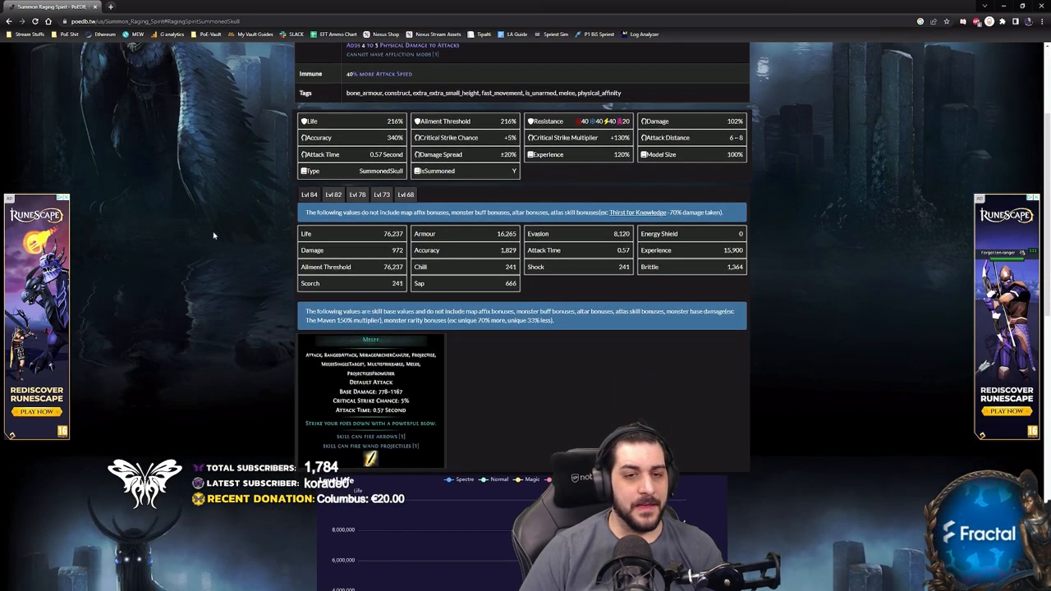
pyautogui.scroll(-3)
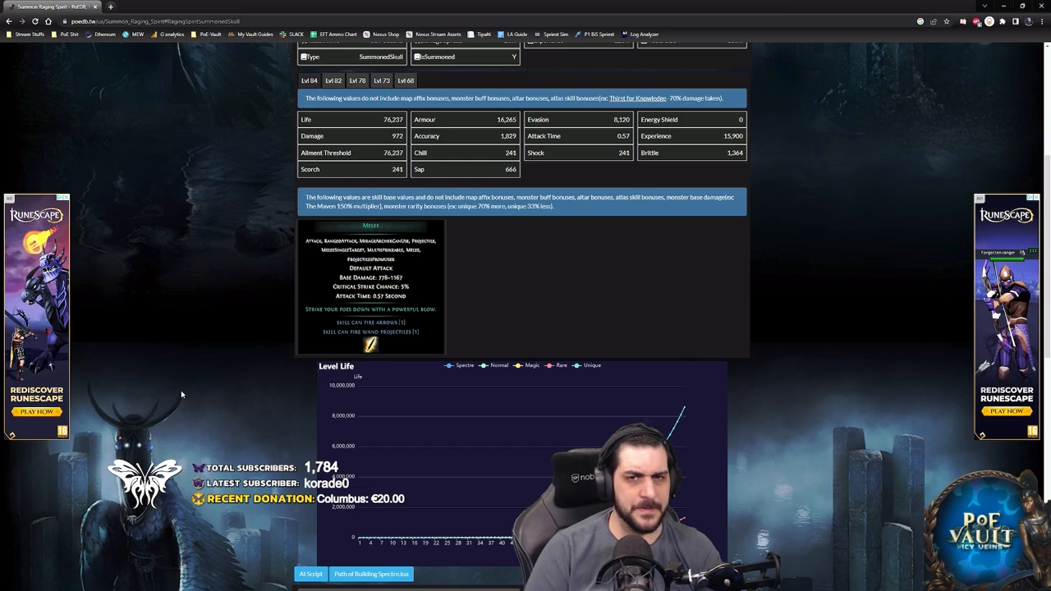
pyautogui.scroll(-3)
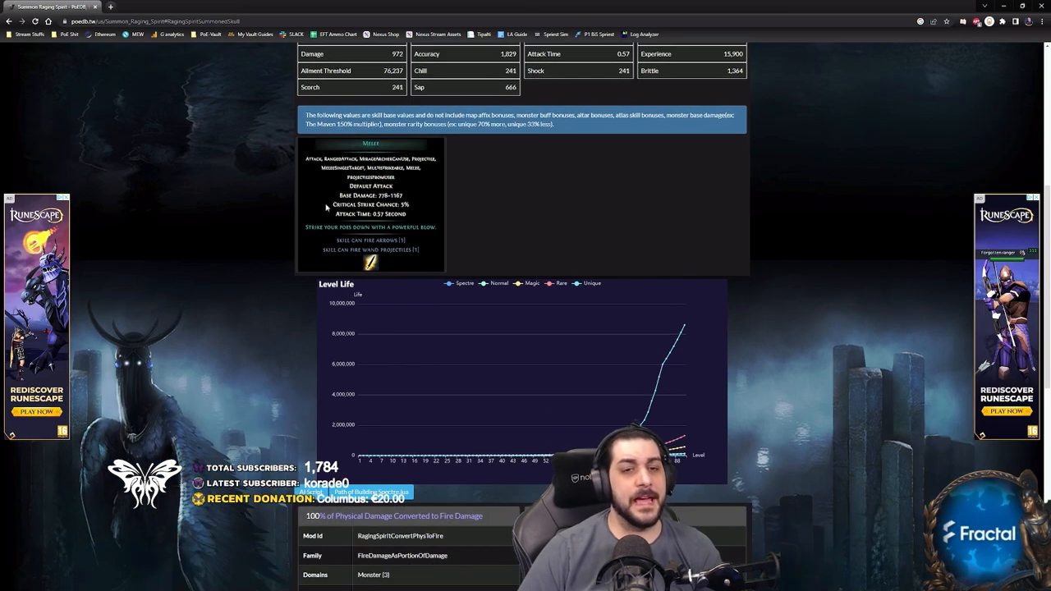
pyautogui.moveTo(544, 245)
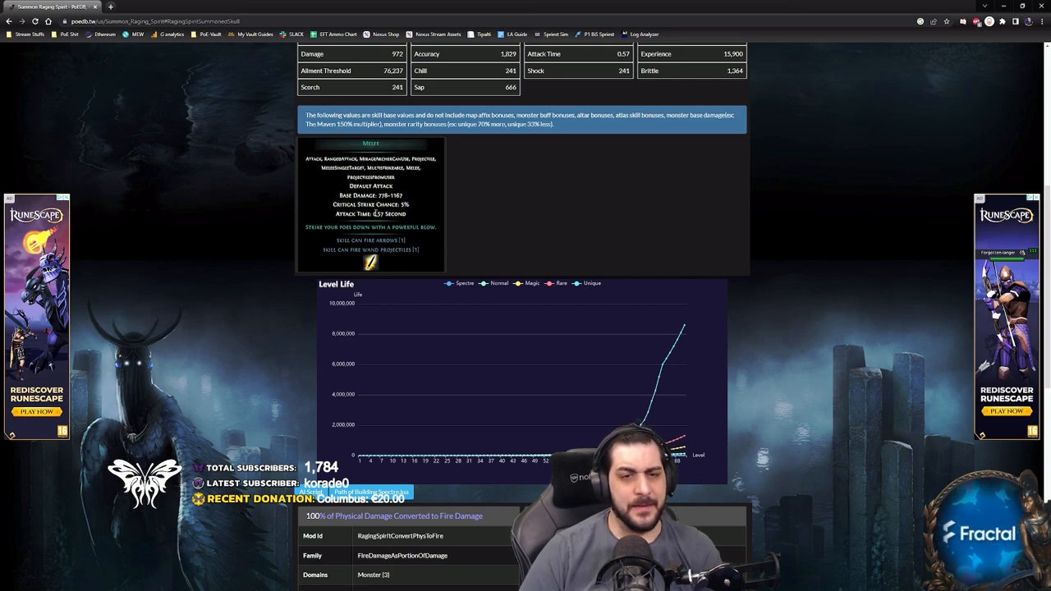
pyautogui.scroll(3)
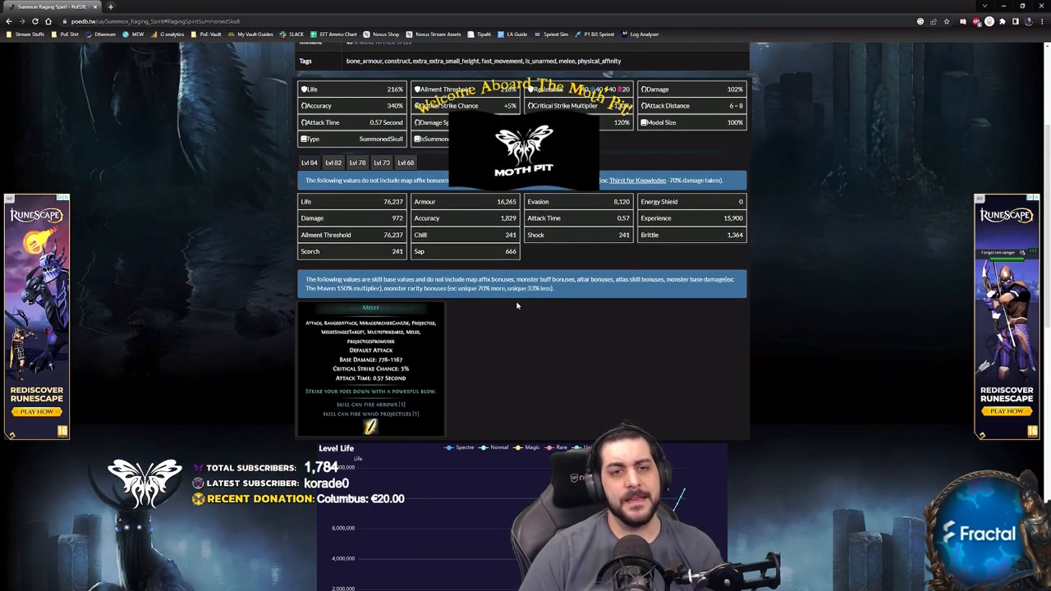
pyautogui.scroll(3)
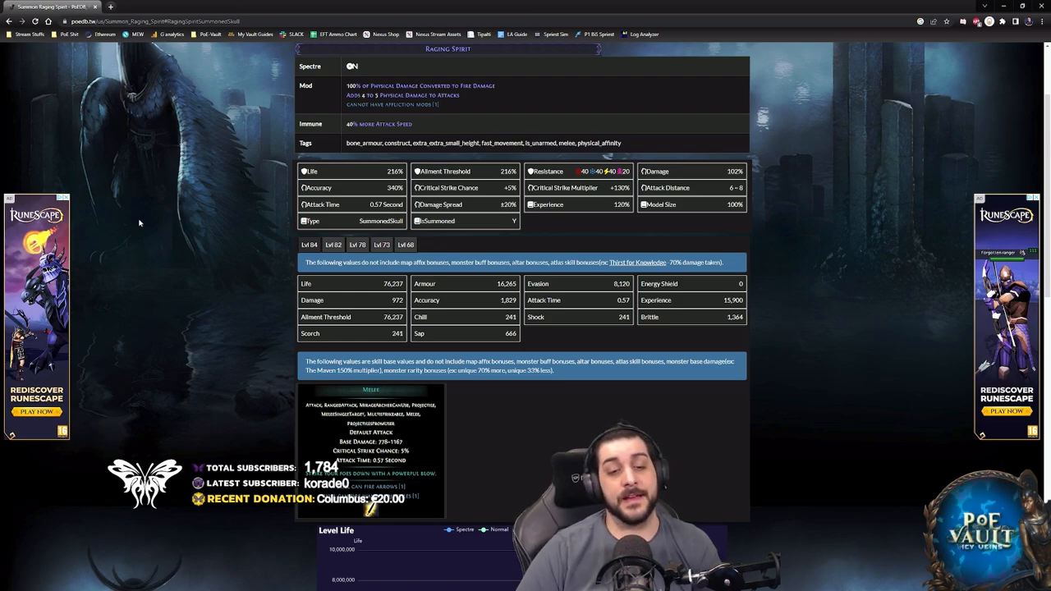
pyautogui.scroll(-3)
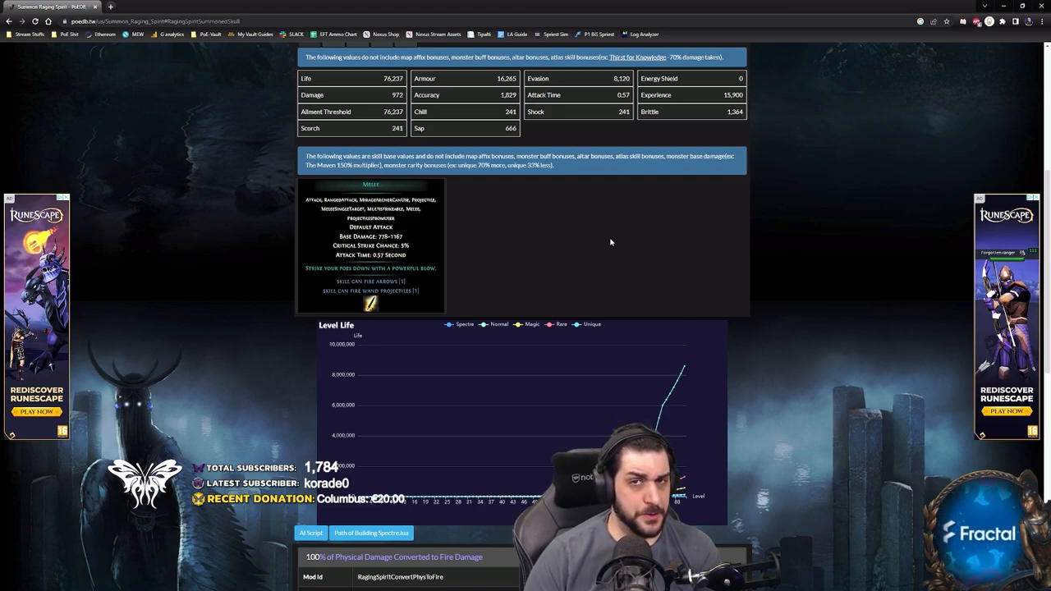
pyautogui.moveTo(363, 183)
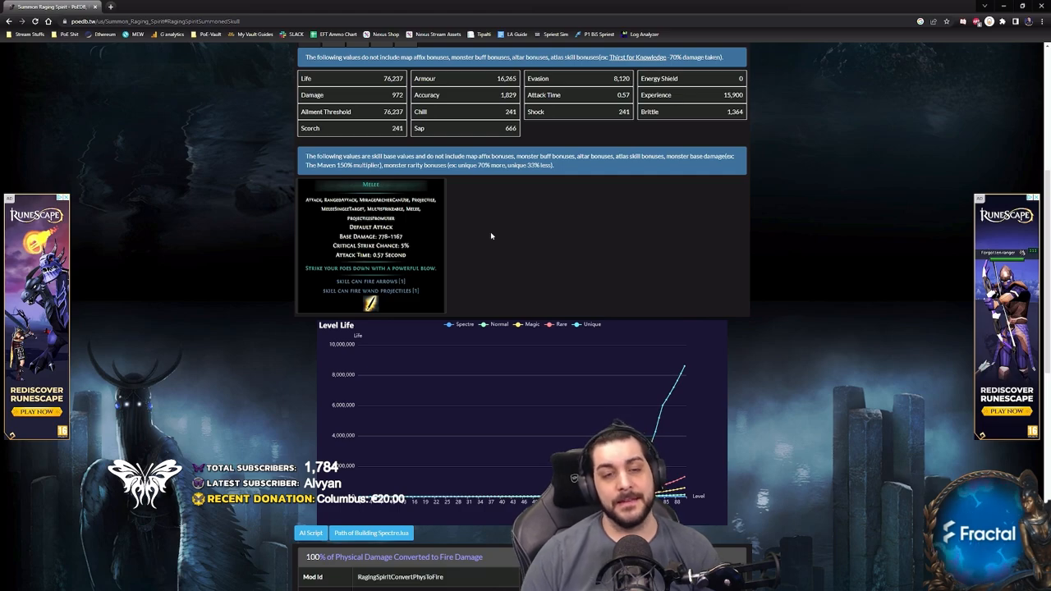
pyautogui.scroll(3)
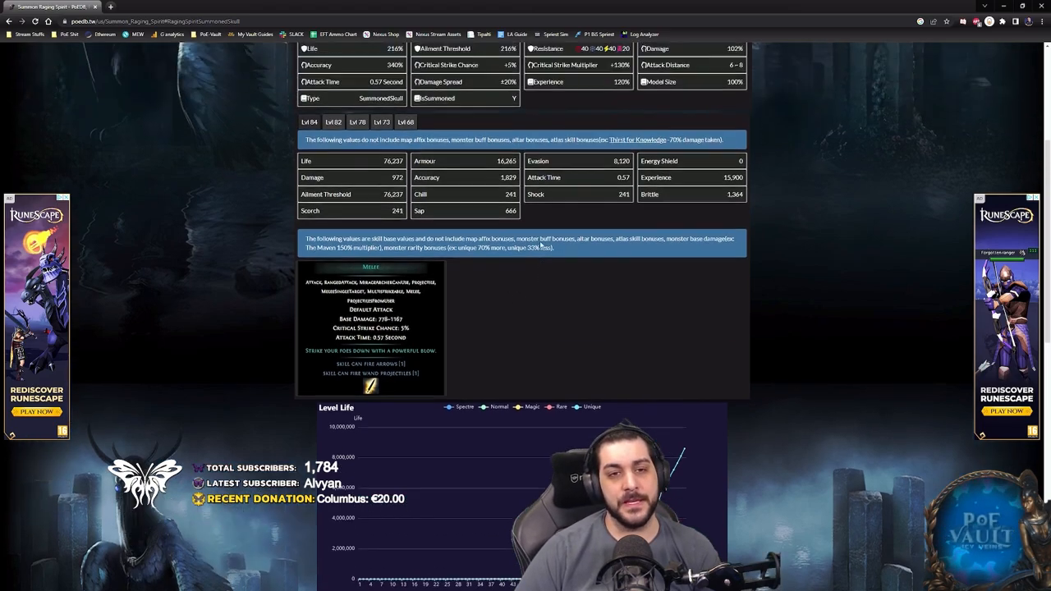
# Open the 'Absolution | PoE Wiki' result from the 'poe absolution' search
pyautogui.scroll(3)
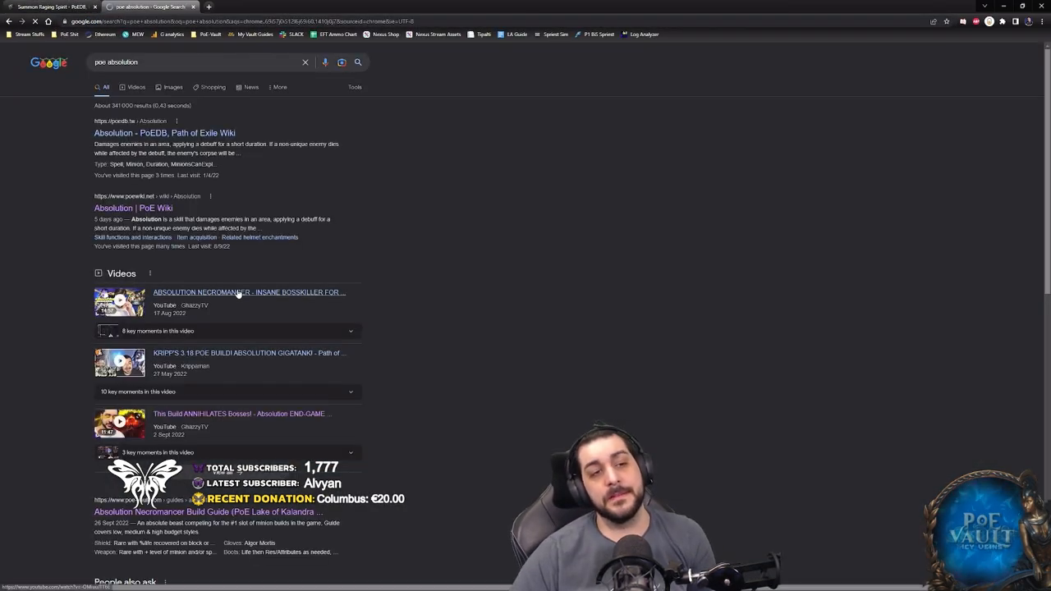
pyautogui.click(163, 133)
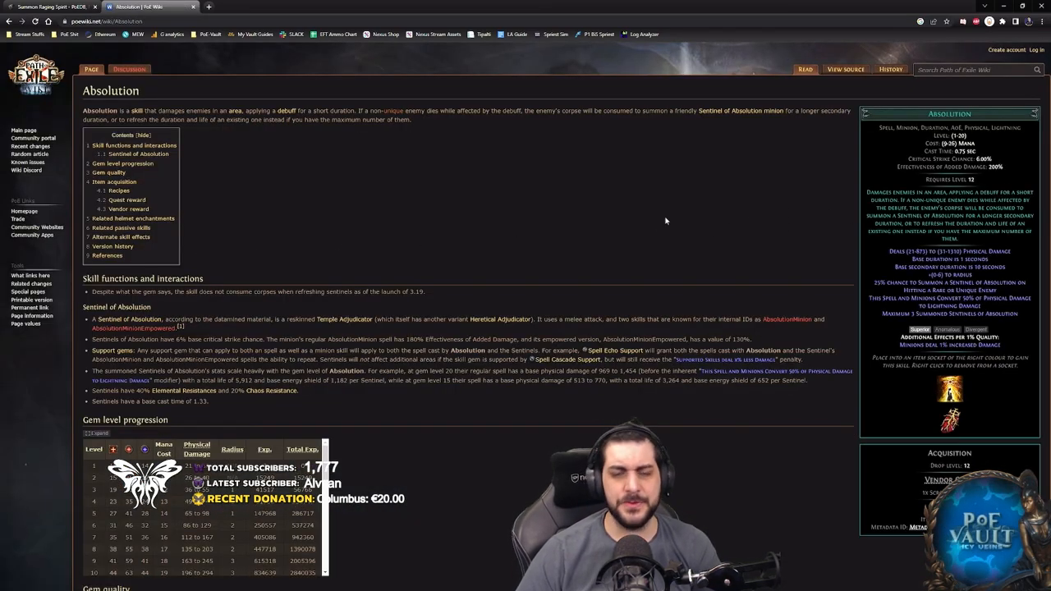
pyautogui.moveTo(652, 227)
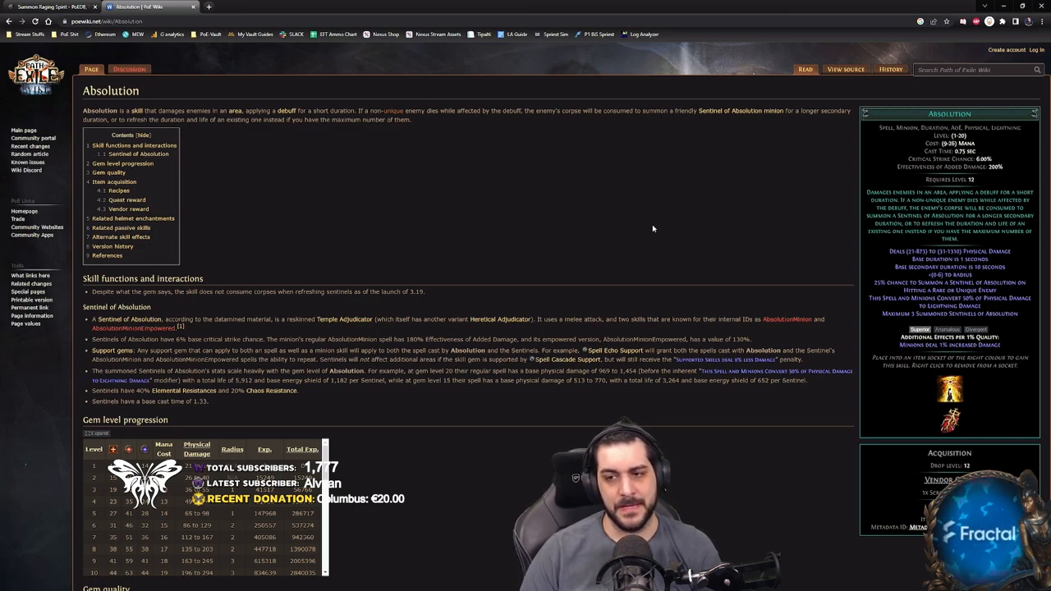
pyautogui.moveTo(862, 292)
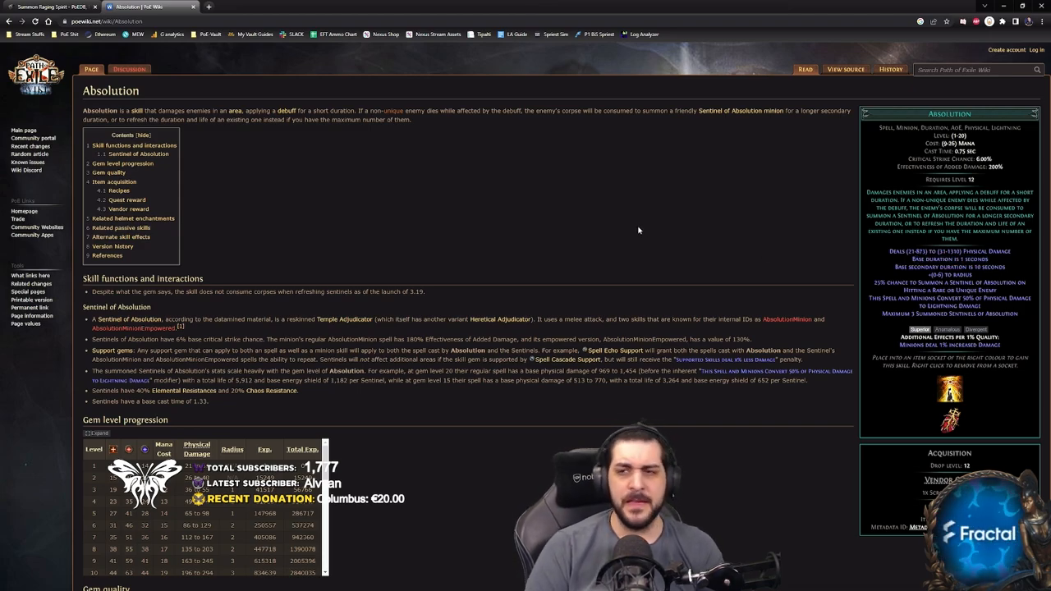
pyautogui.moveTo(985, 278)
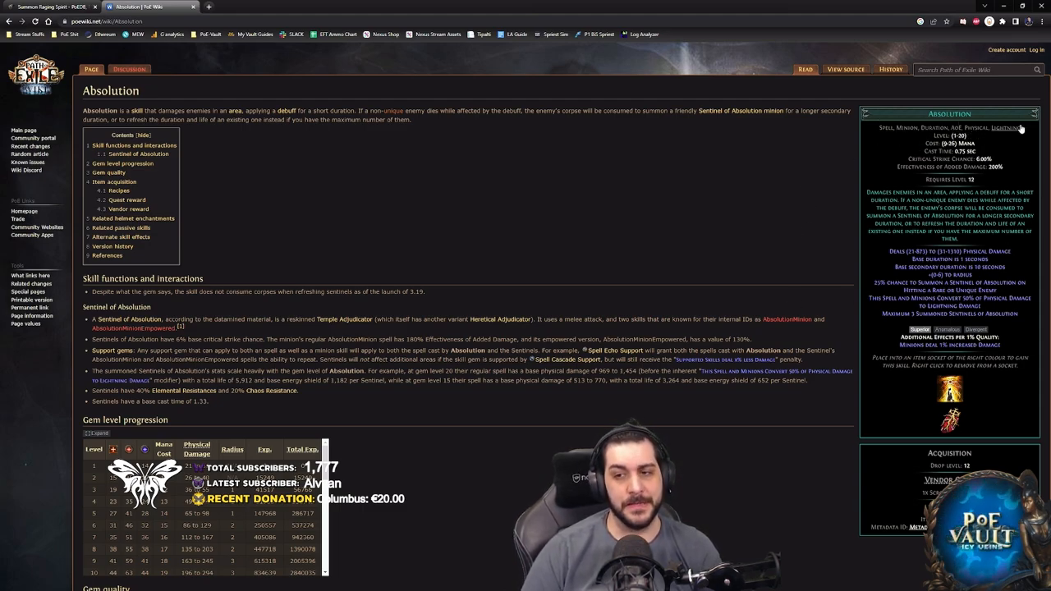
pyautogui.moveTo(810, 172)
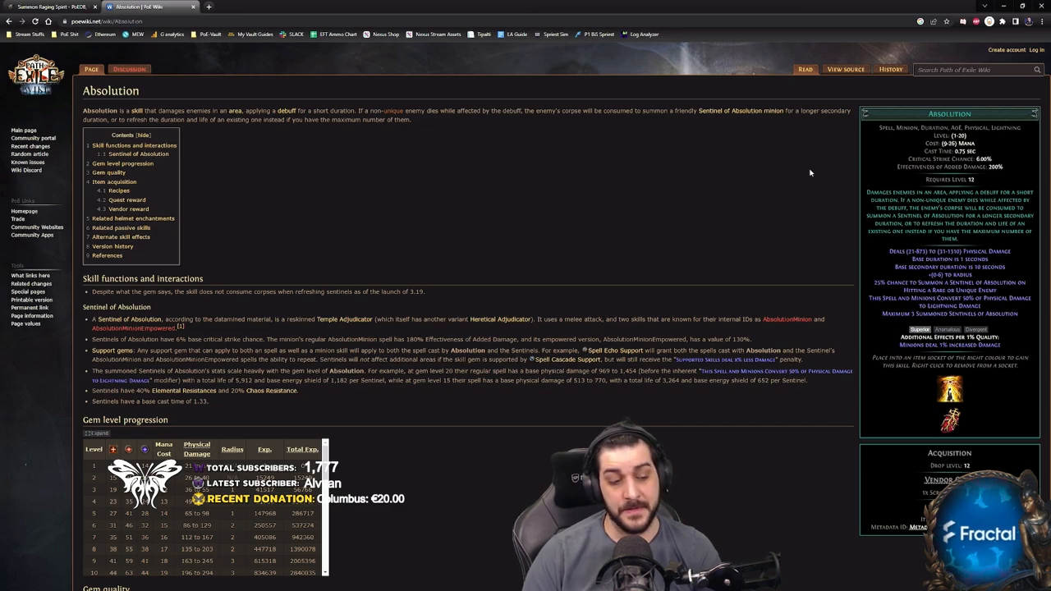
pyautogui.moveTo(890, 278)
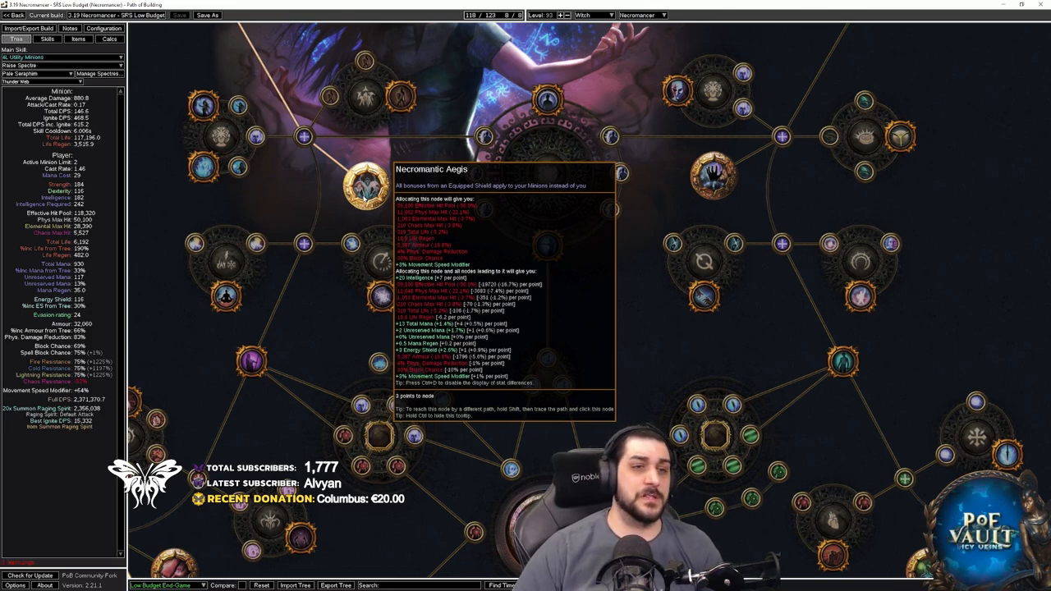
pyautogui.click(78, 39)
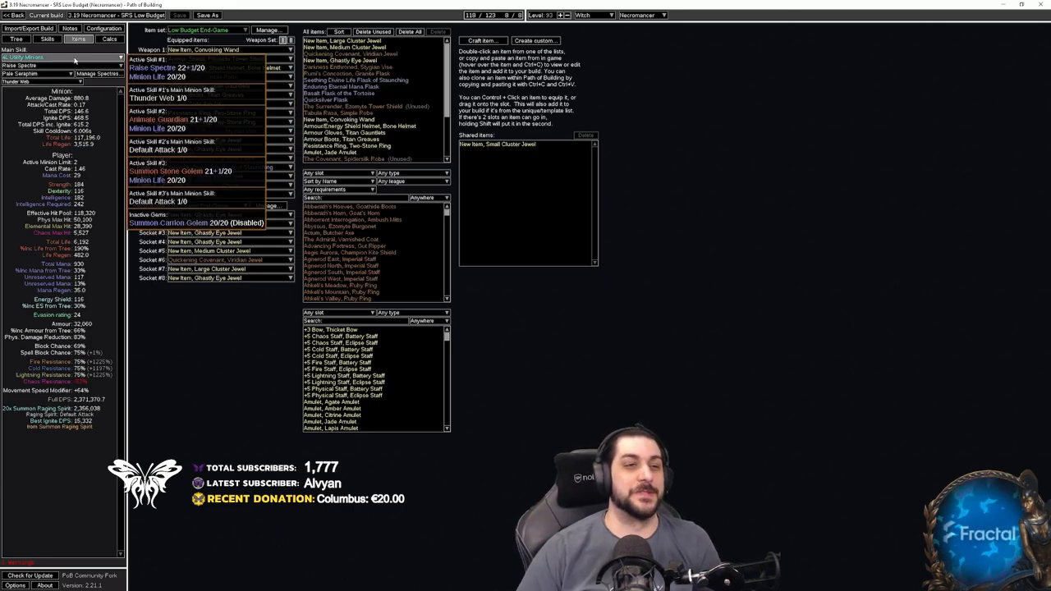
pyautogui.click(14, 39)
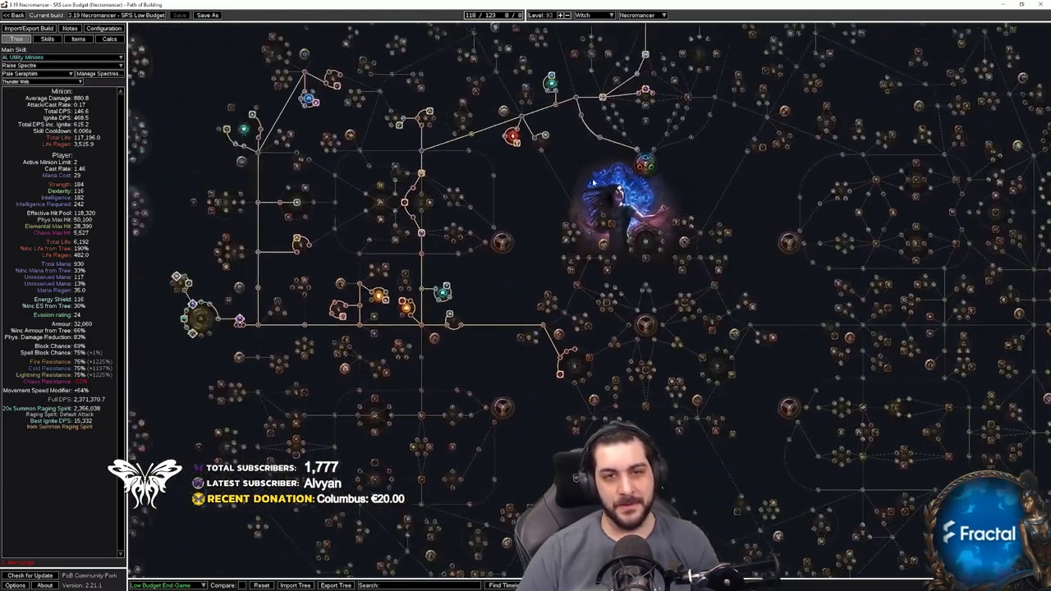